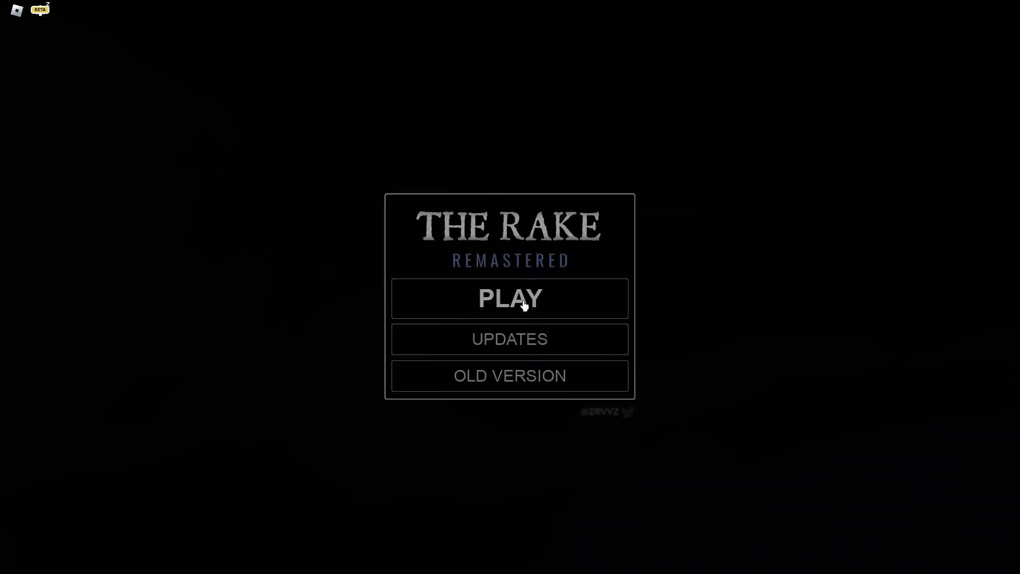
- Start a Rake Remastered match and equip the second inventory item once the map loads
click(509, 298)
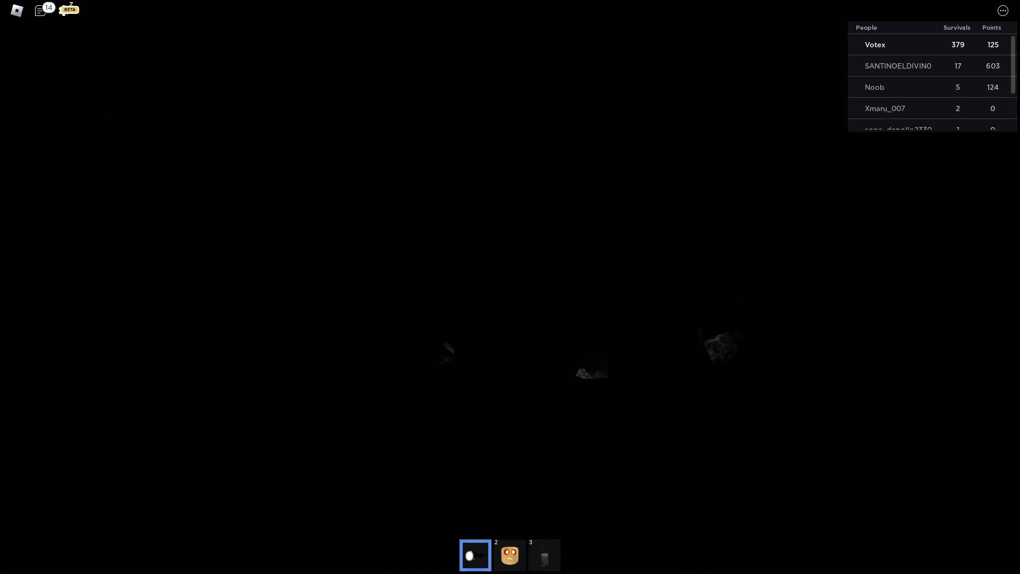
key(2)
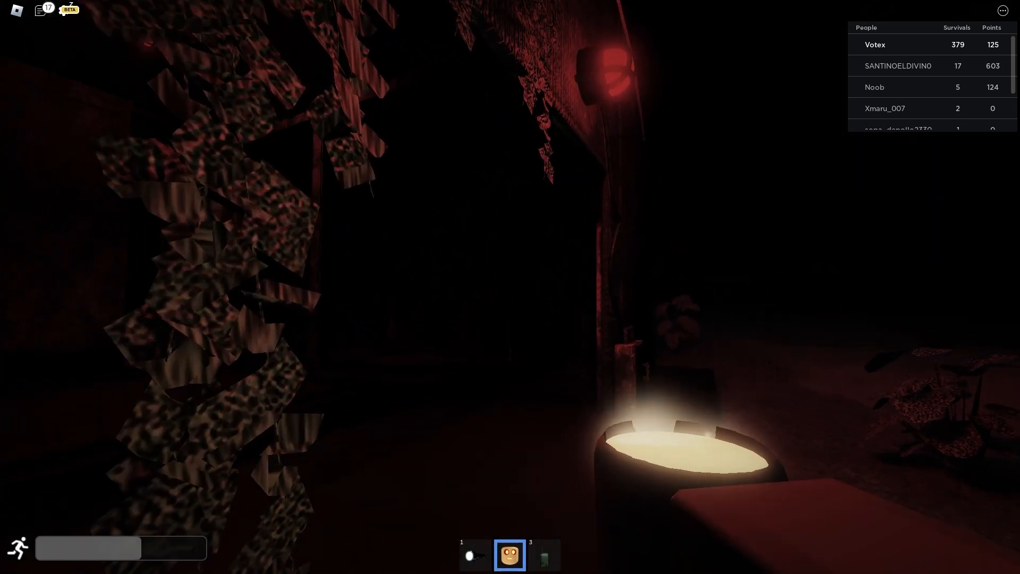